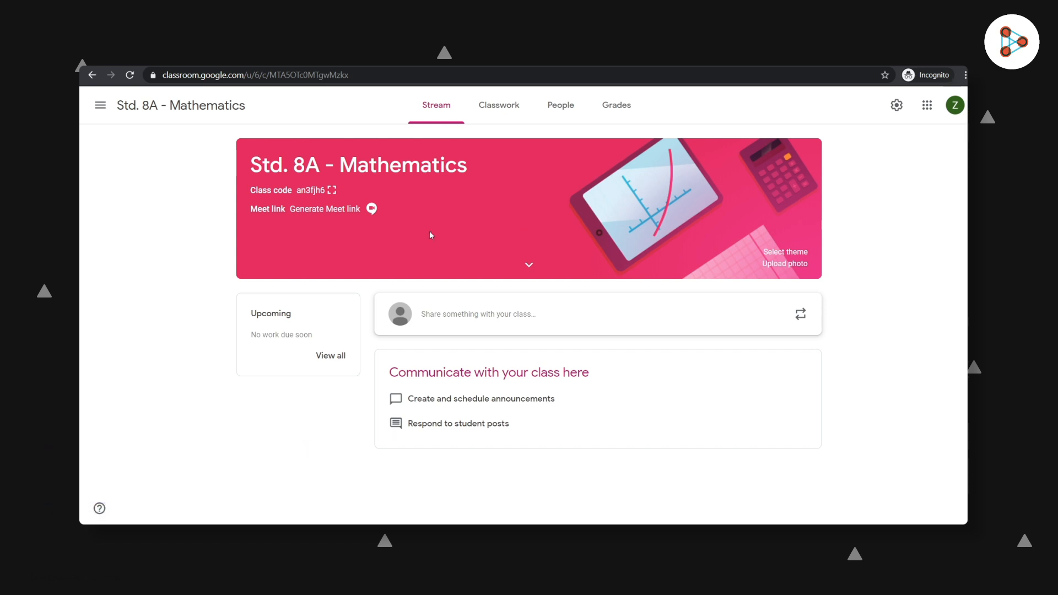
Generate a Meet link for Std. 8A - Mathematics, keep it visible to students, and save.
left_click(371, 208)
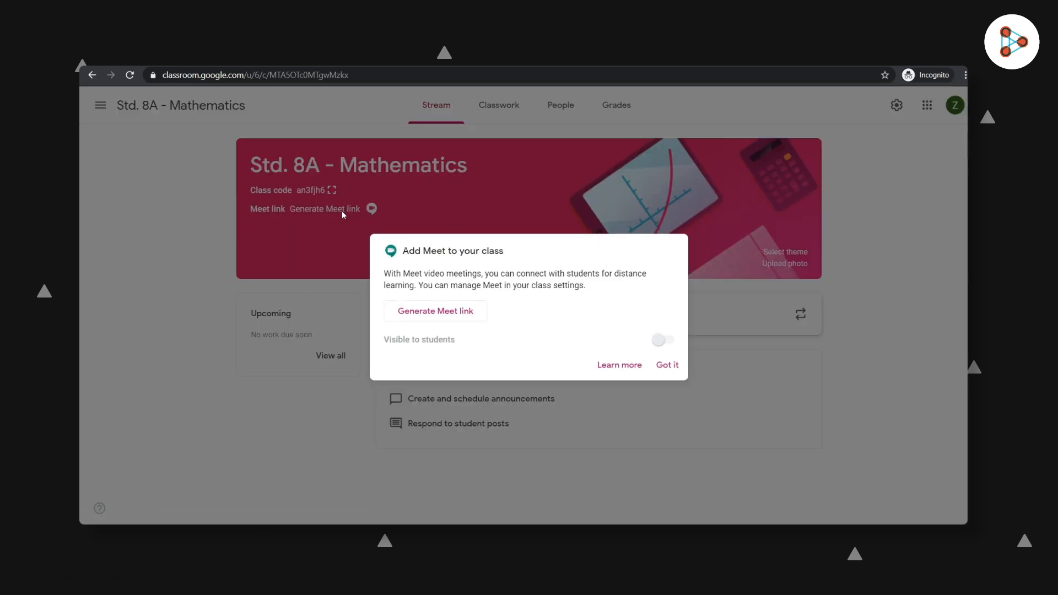
left_click(435, 311)
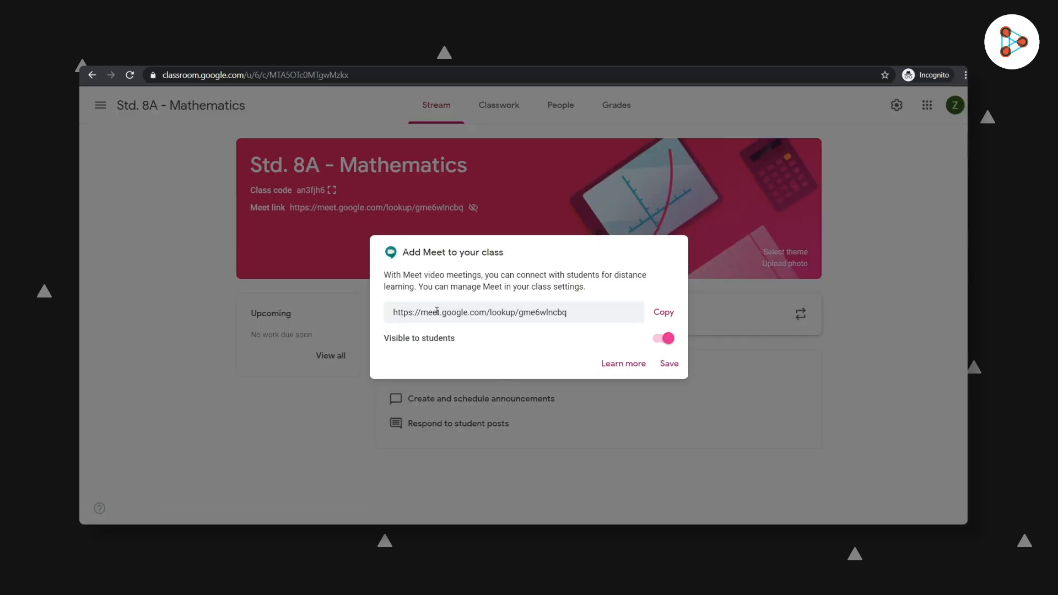
mouse_move(579, 339)
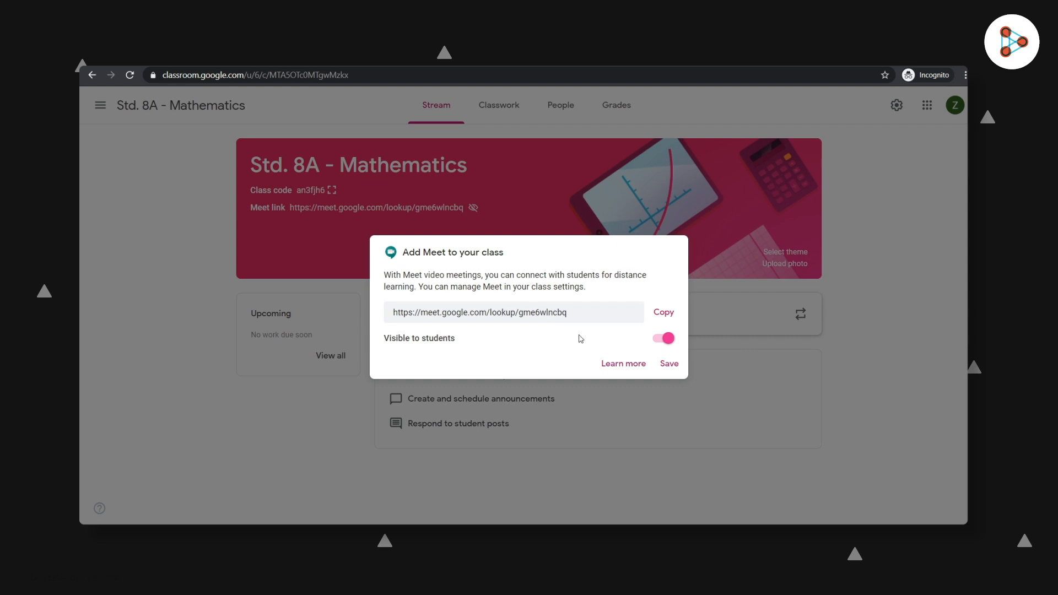
left_click(663, 338)
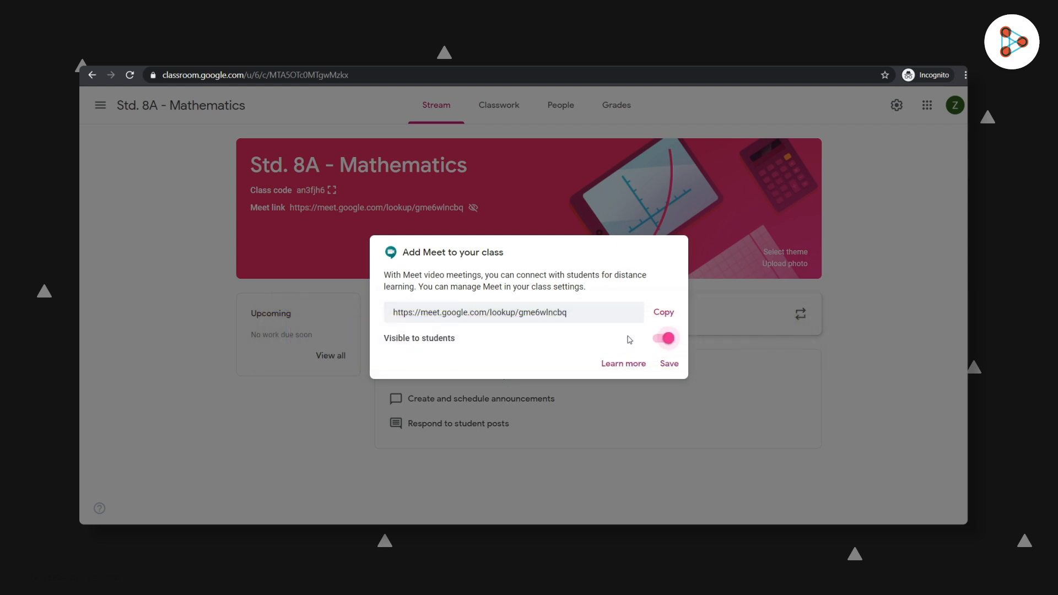
left_click(668, 363)
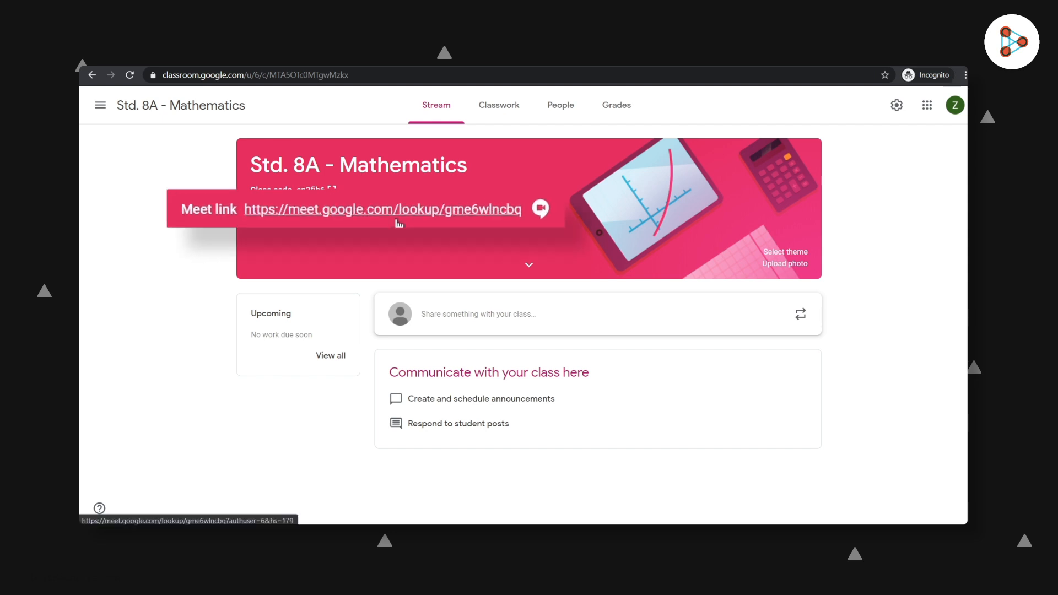
Join the class Meet call from the banner link or the Google apps launcher.
left_click(926, 105)
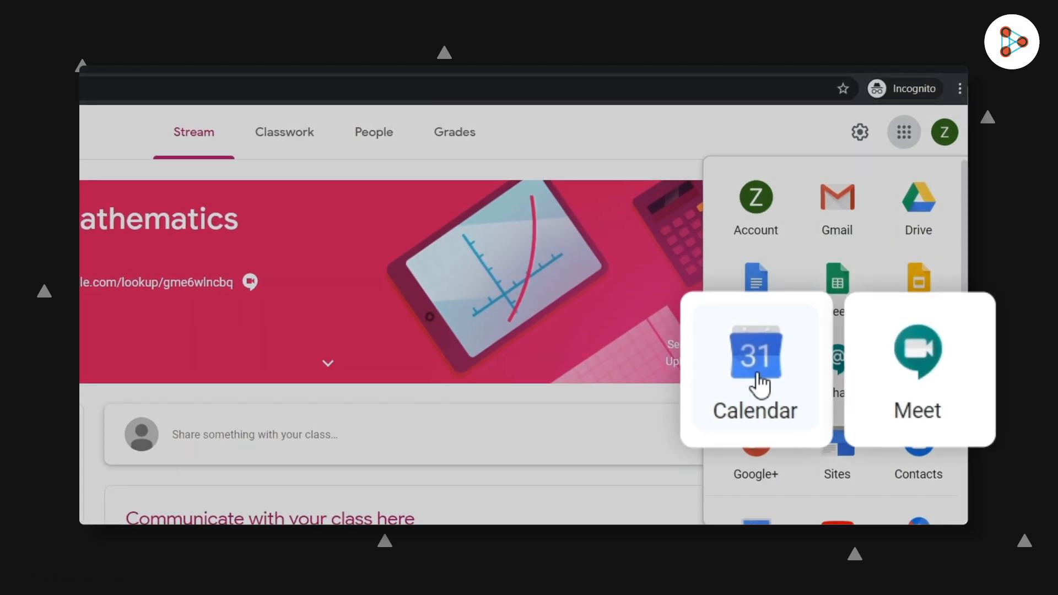
mouse_move(917, 375)
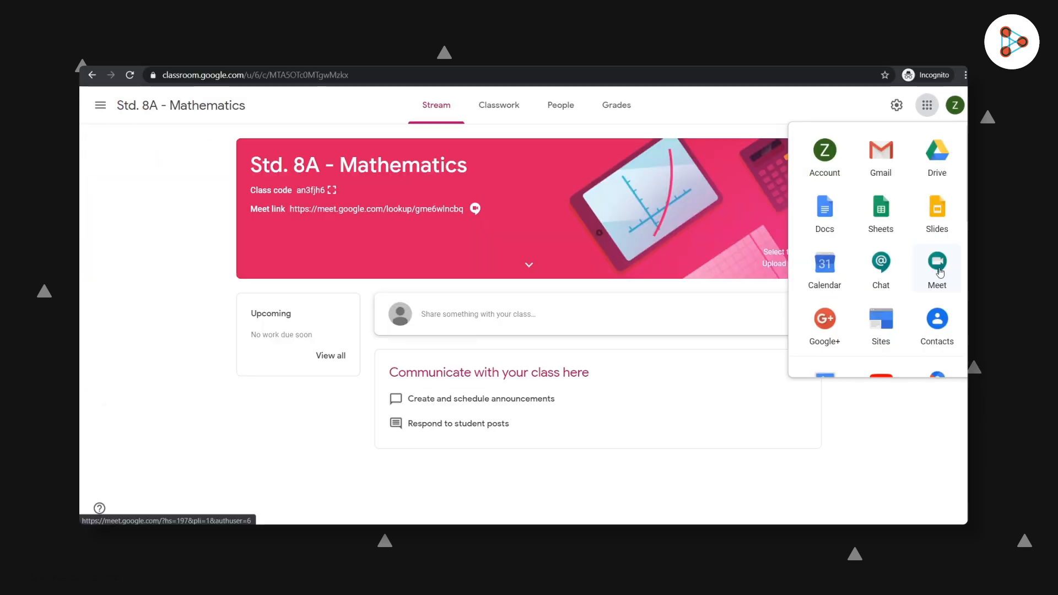
left_click(522, 211)
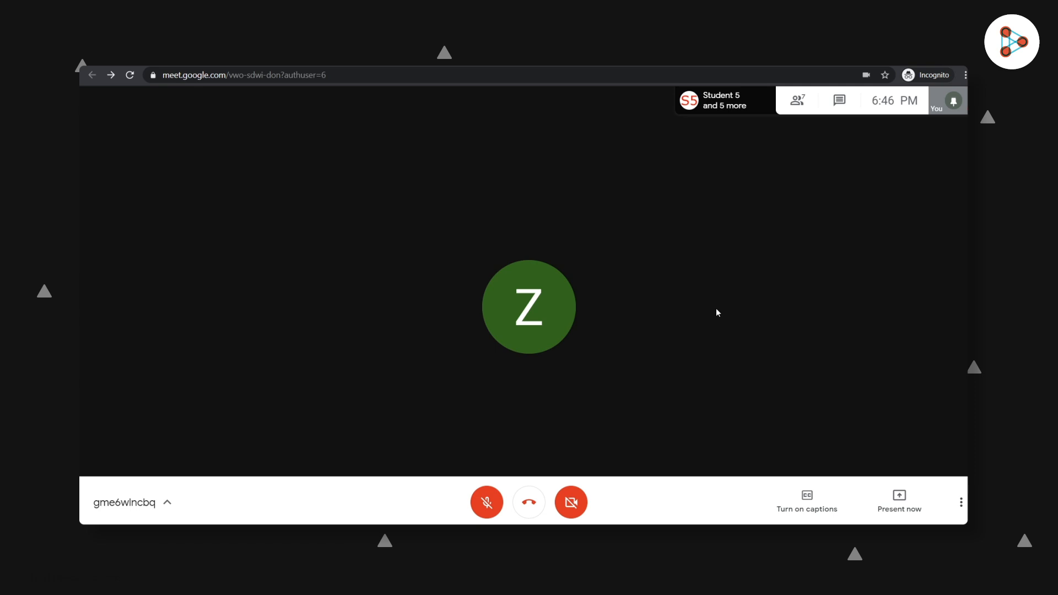
left_click(797, 100)
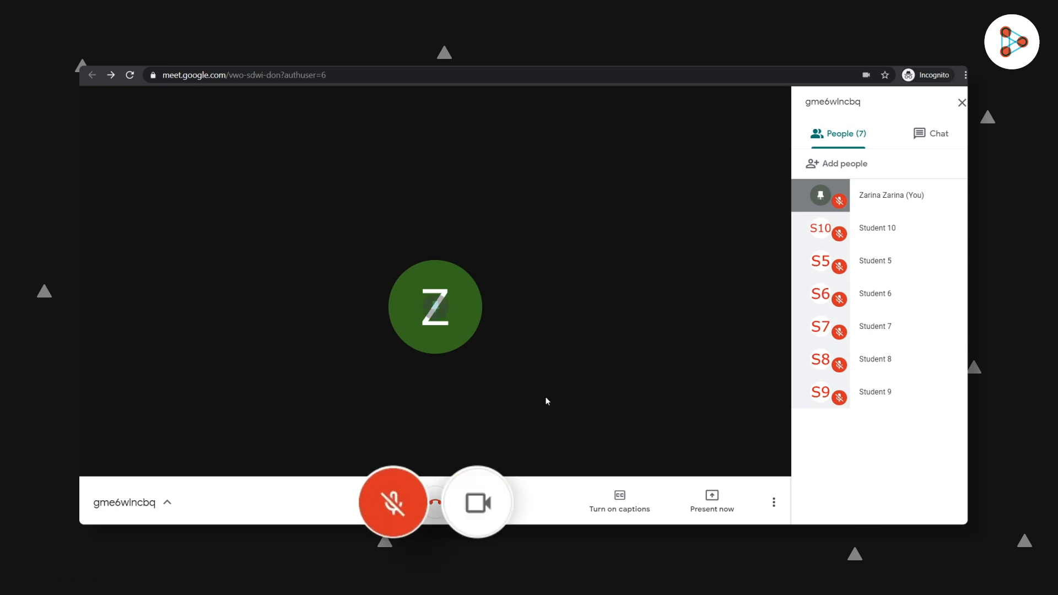
left_click(478, 502)
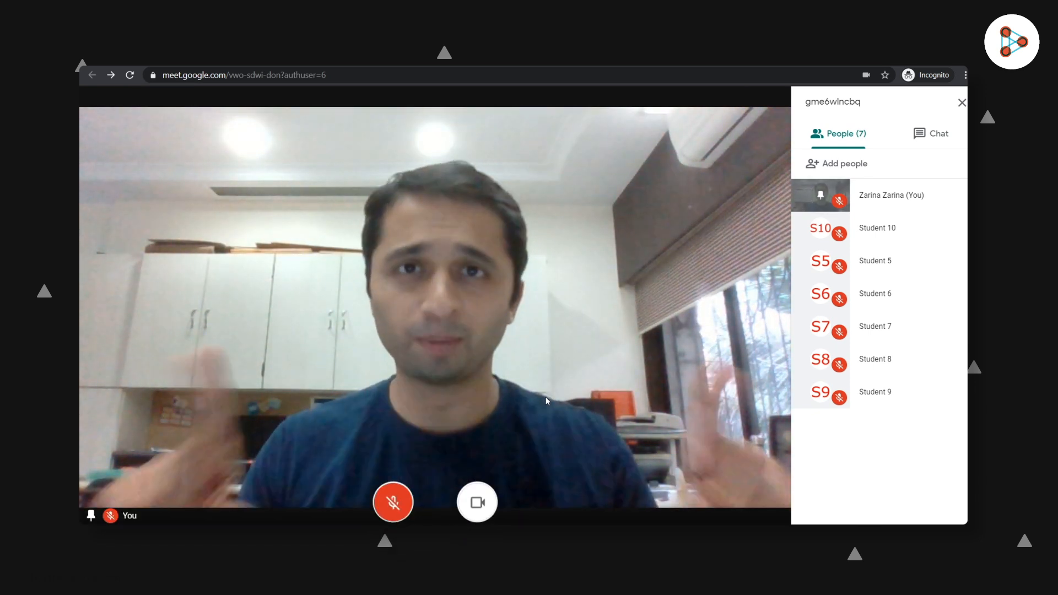
left_click(477, 502)
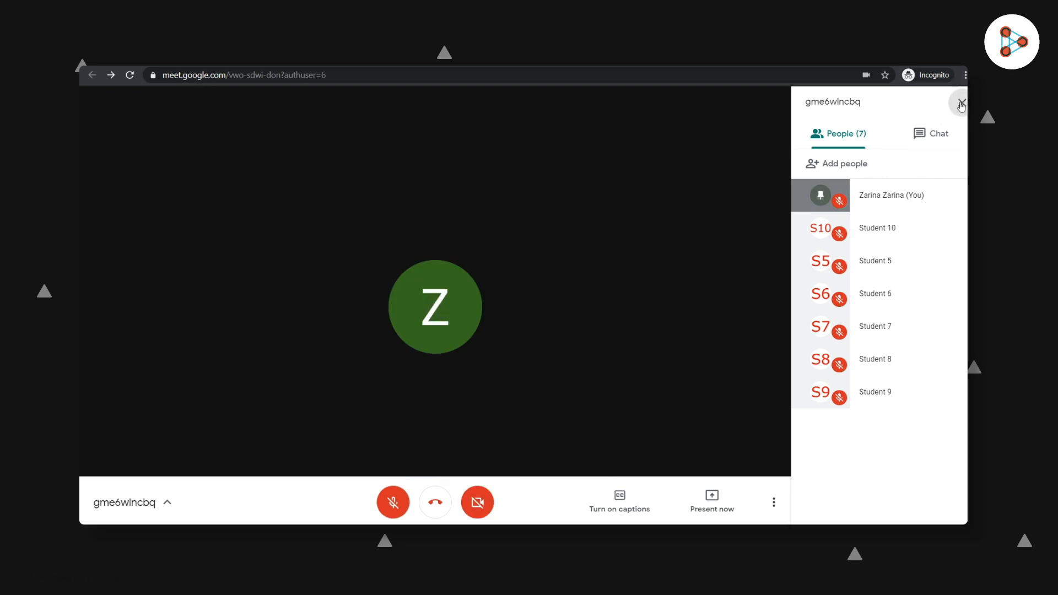
left_click(960, 106)
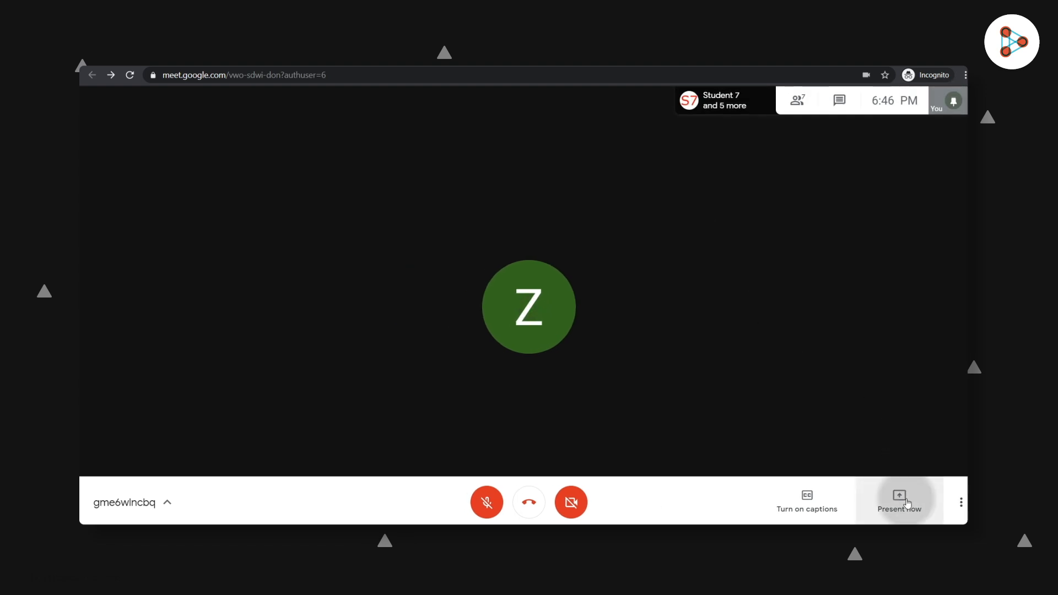
Present the acute angles Google Slides tab using the A Chrome tab option.
left_click(898, 502)
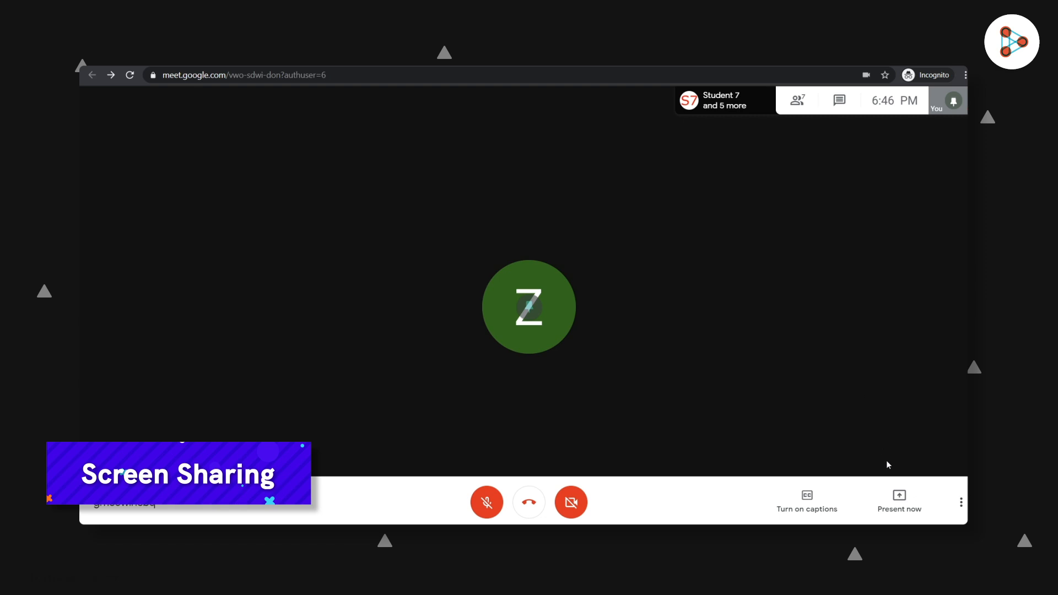
left_click(899, 501)
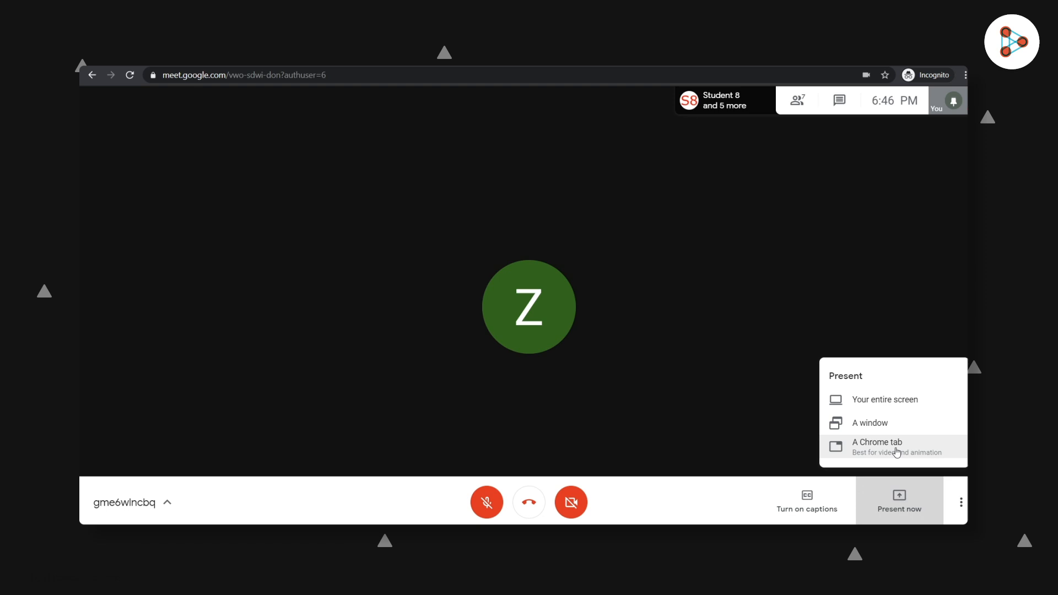
left_click(877, 442)
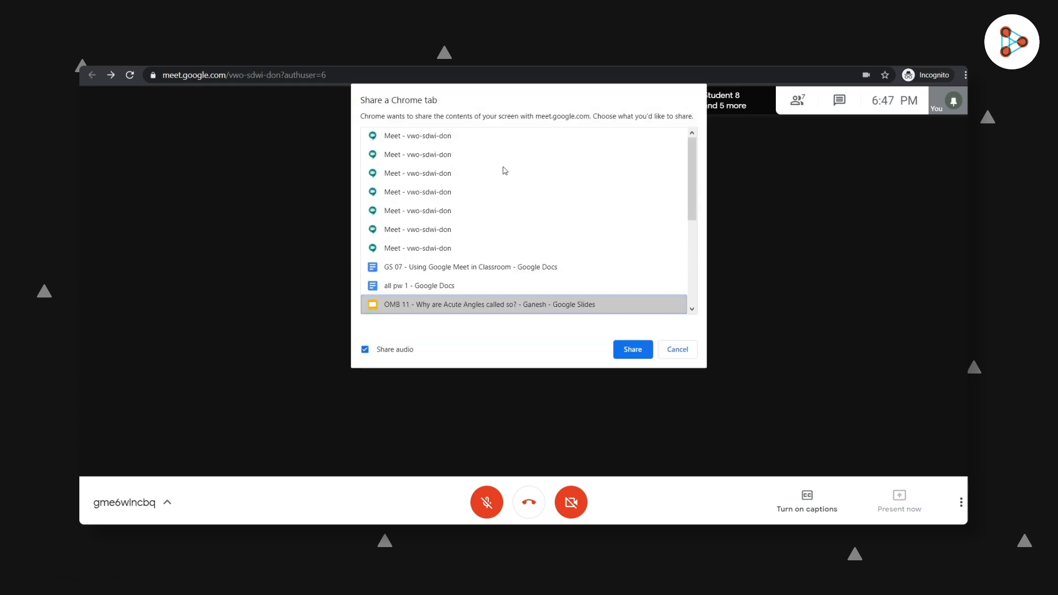
left_click(631, 349)
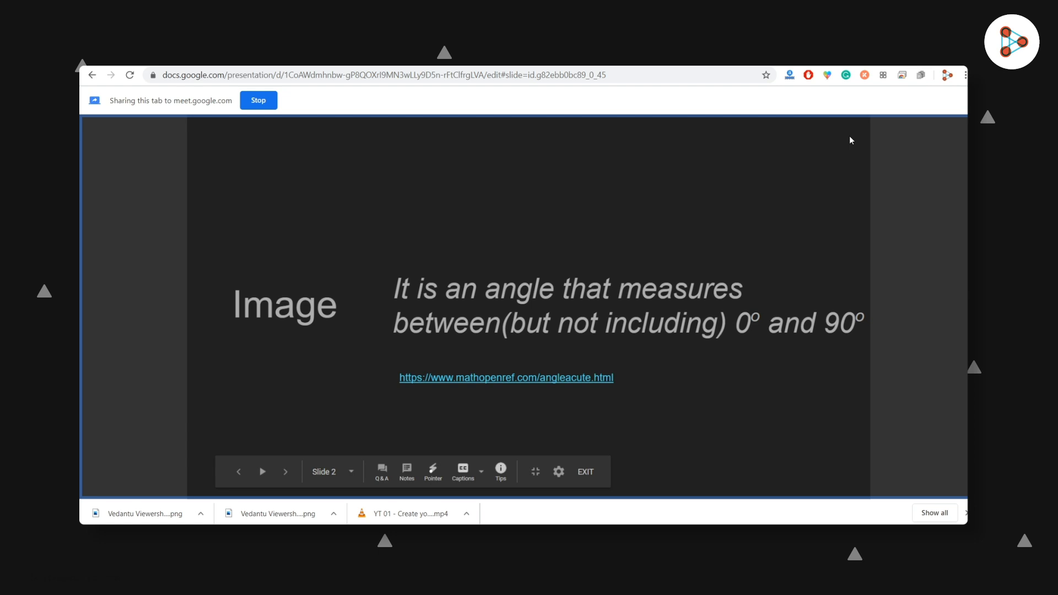
Advance through the acute angle slides, then stop sharing the tab.
left_click(285, 472)
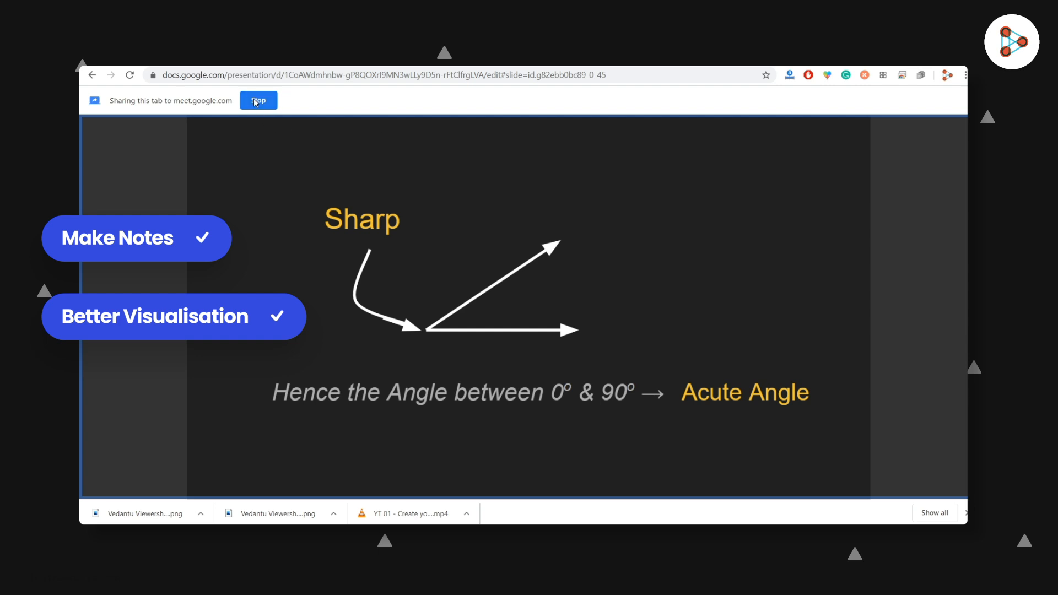
left_click(258, 100)
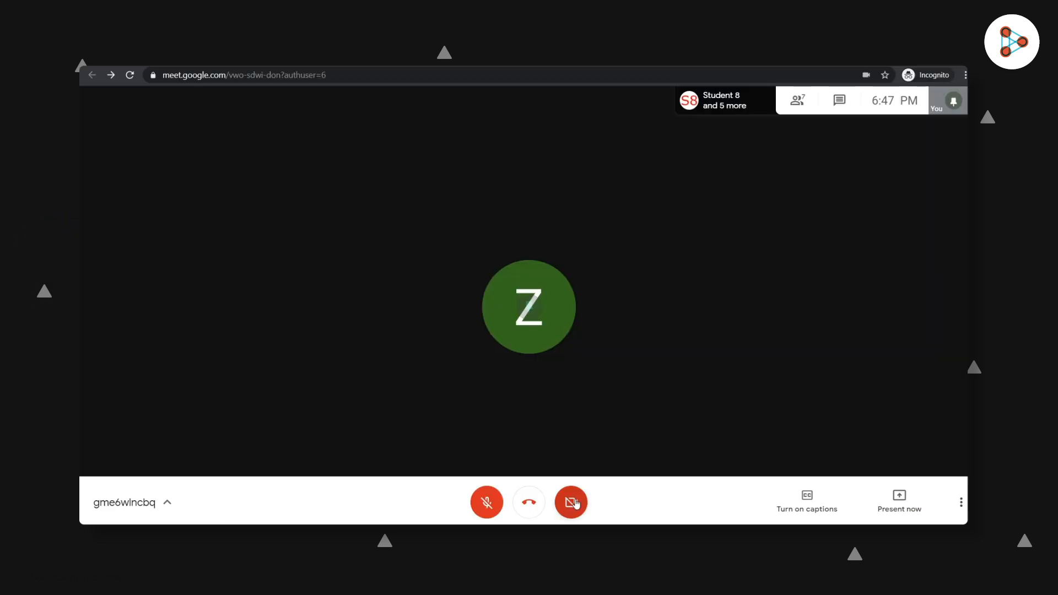
Turn the camera on and off, then show the seven-person participant list.
left_click(571, 502)
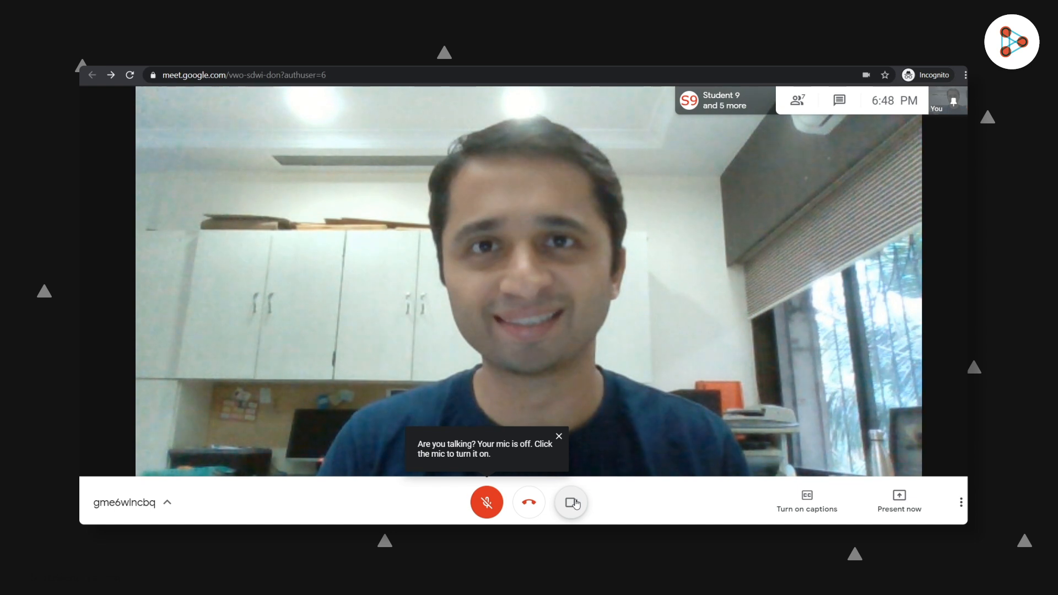
left_click(572, 502)
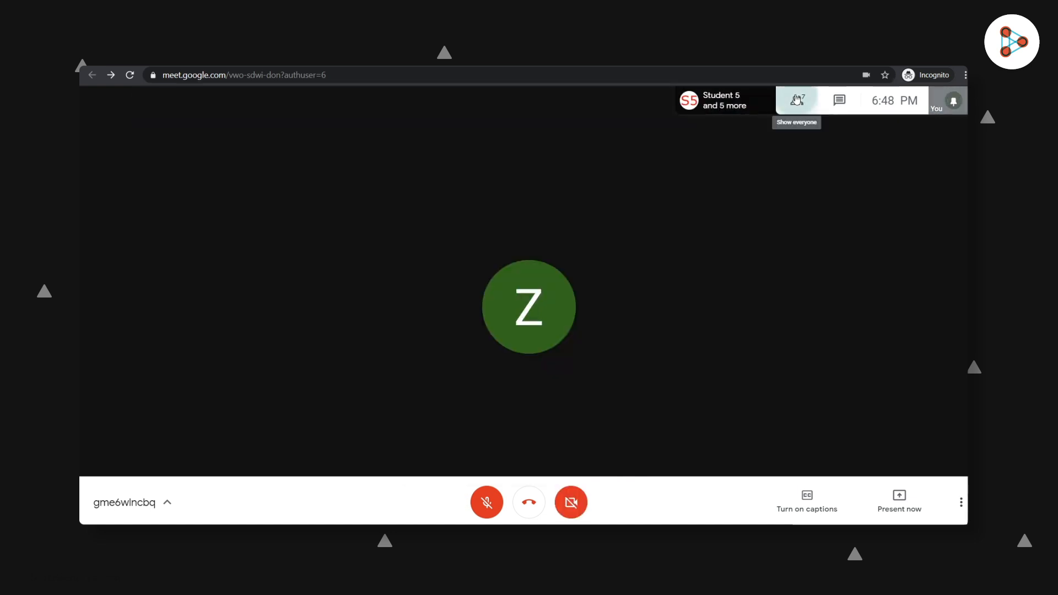
left_click(796, 99)
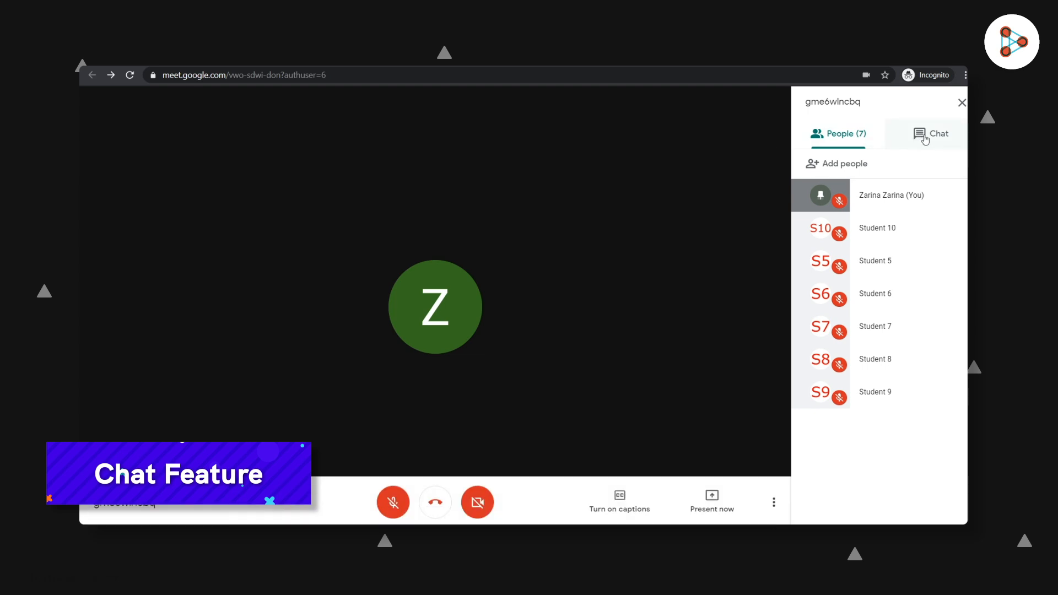
Send 'Yes, that's correct!' in the meeting chat and close the chat panel.
left_click(937, 133)
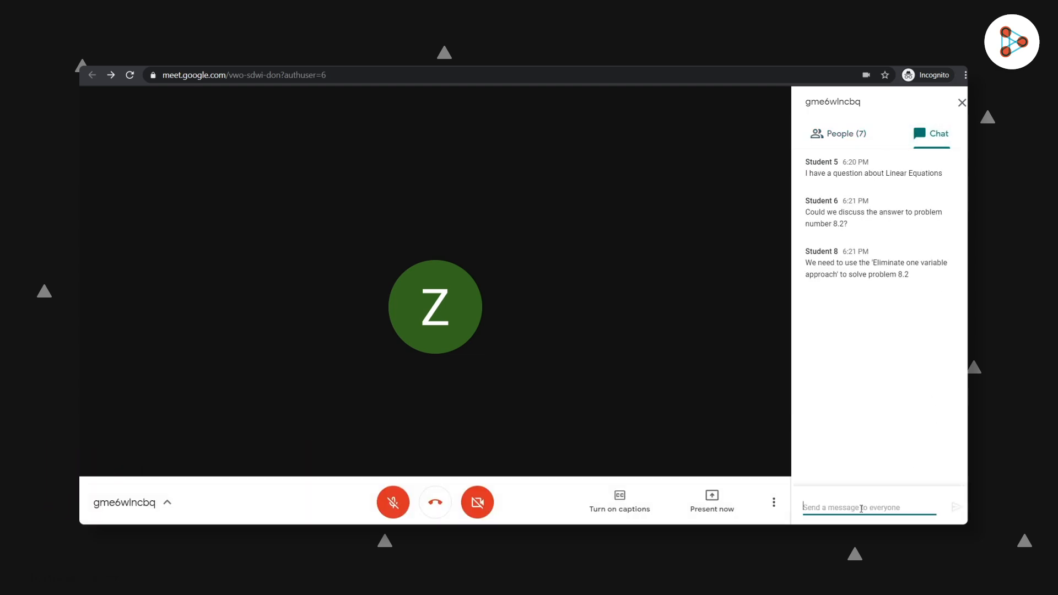
type("Yes, that's corr")
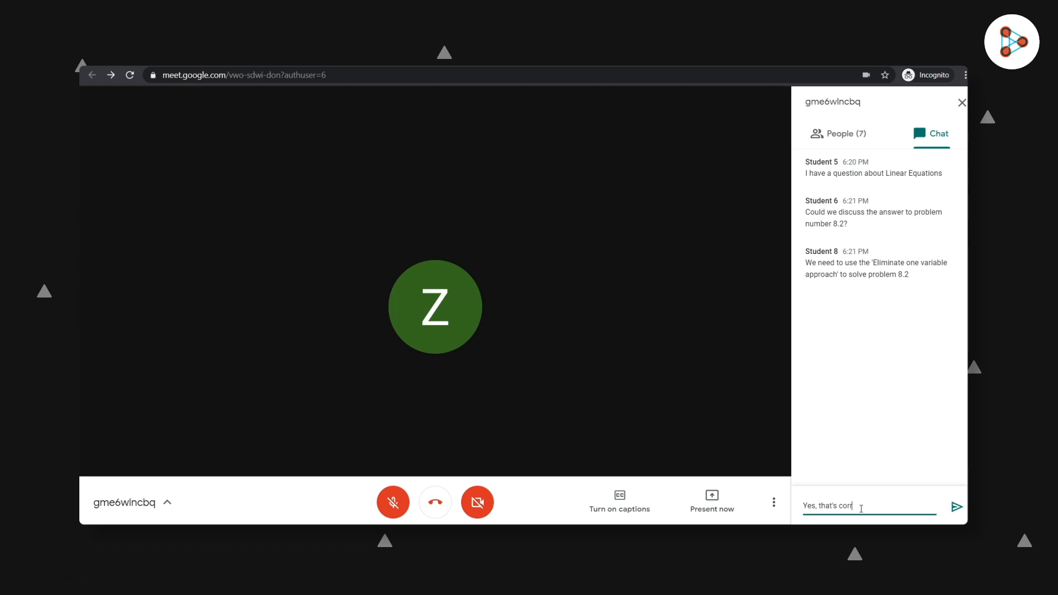
left_click(956, 507)
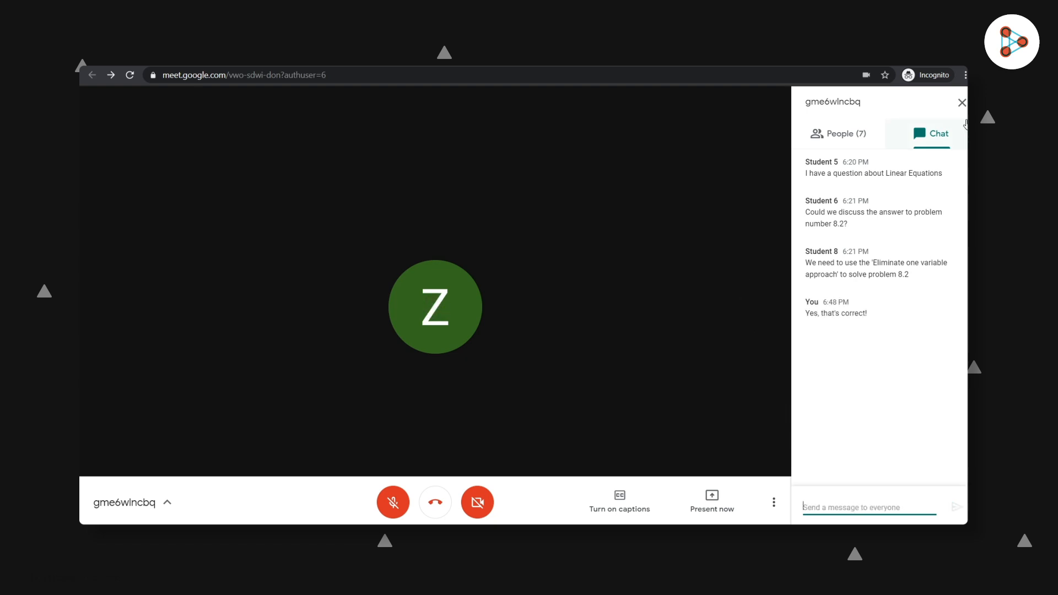
left_click(961, 102)
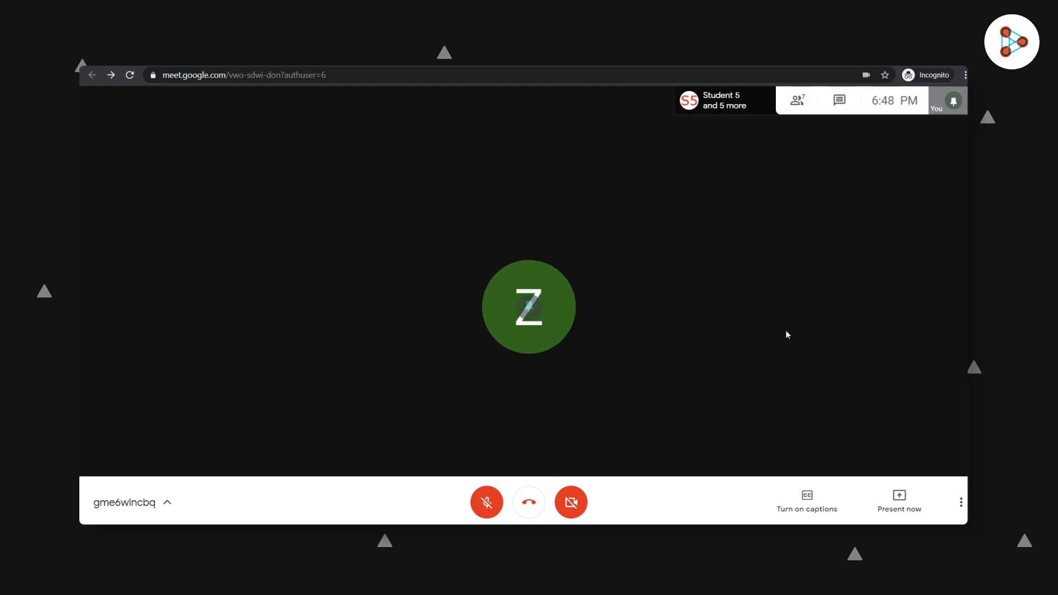
mouse_move(736, 291)
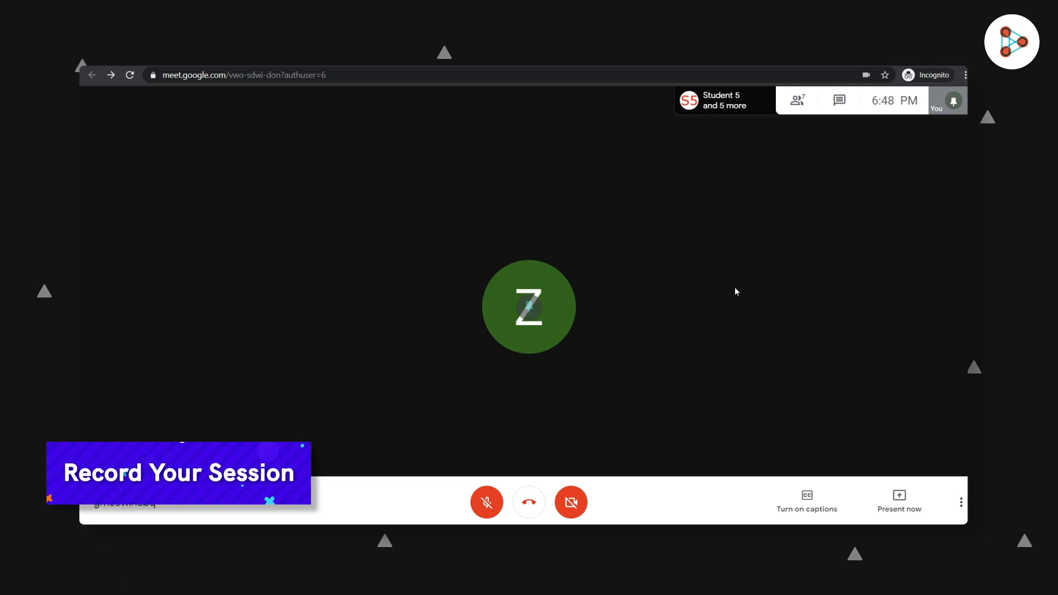
left_click(960, 502)
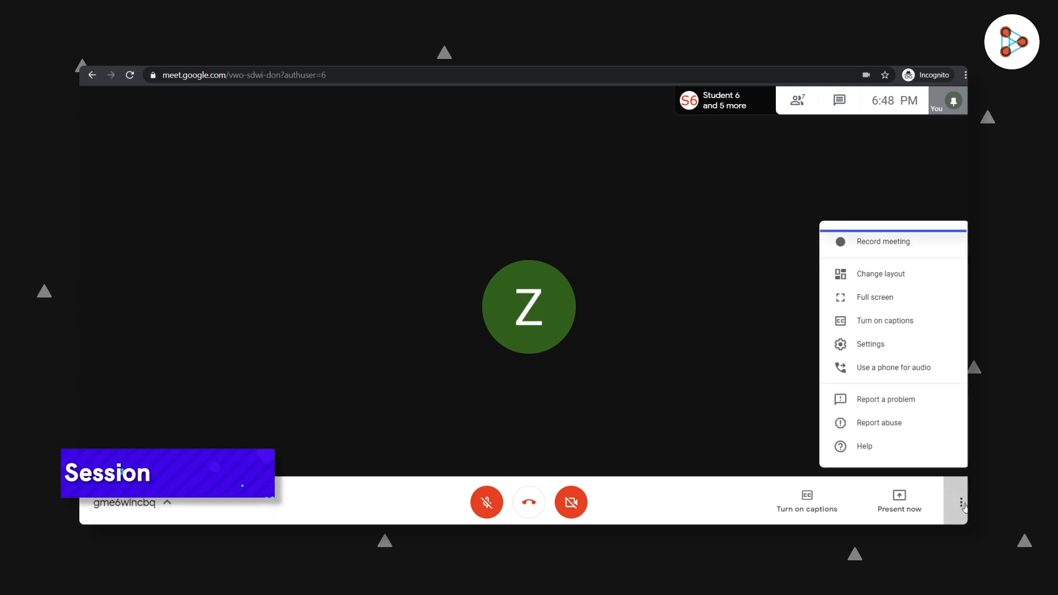
mouse_move(882, 241)
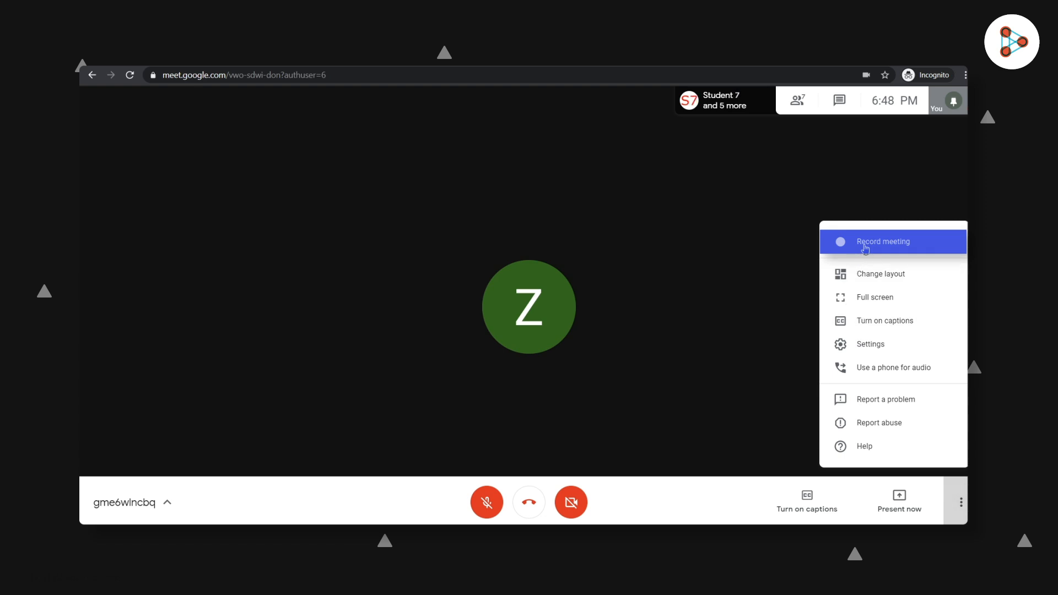
mouse_move(804, 267)
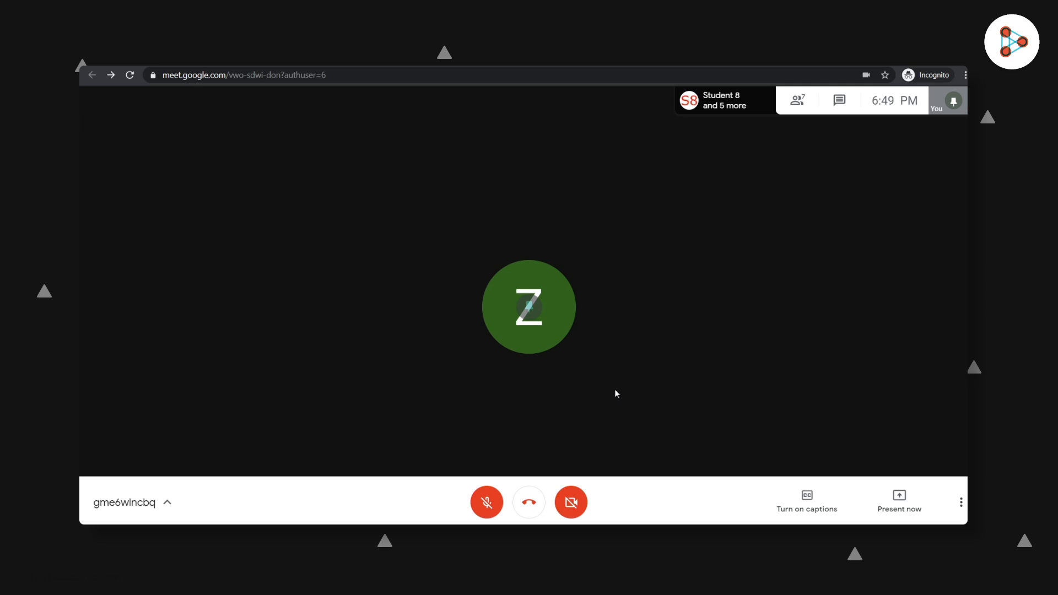
left_click(806, 500)
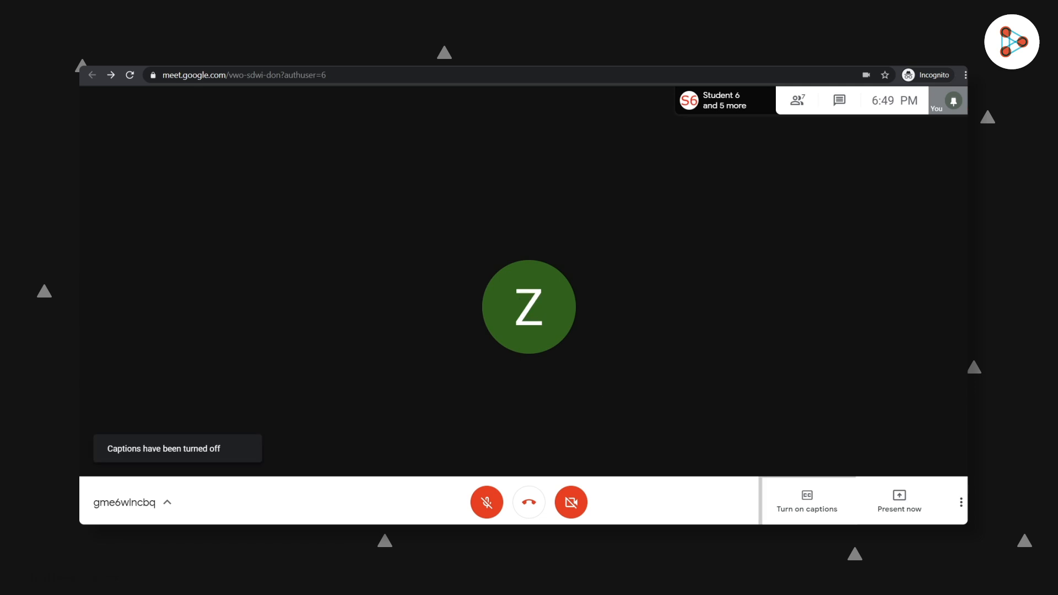